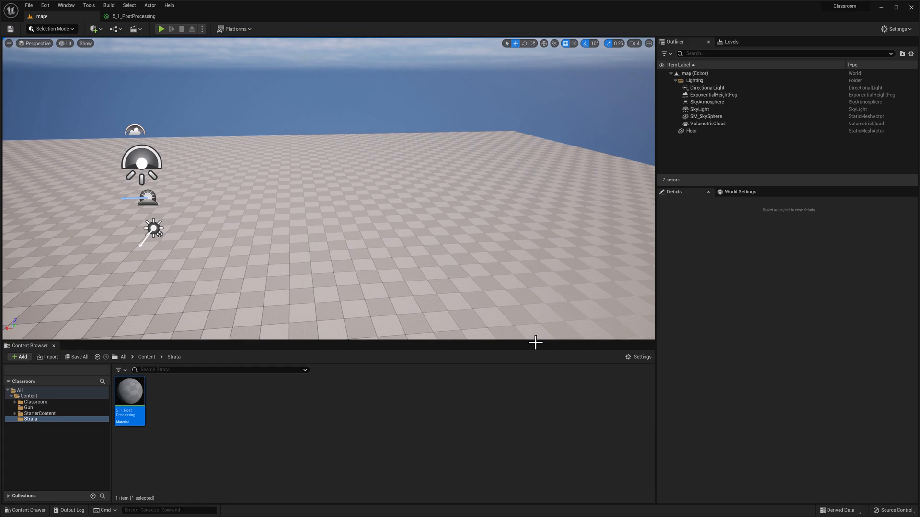
{"action": "mouse_move", "coordinate": [536, 352]}
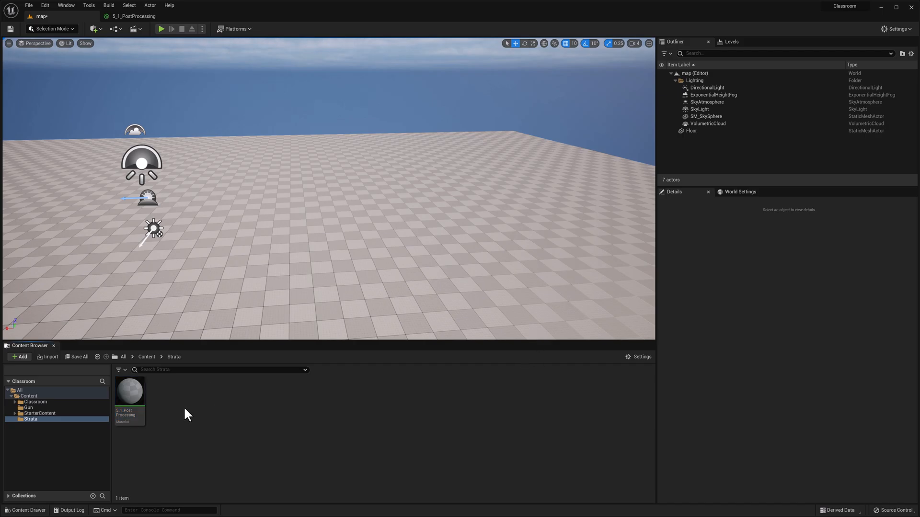
- Add a PostProcessVolume with Infinite Extent (Unbound) enabled, then open the 5_1_PostProcessing material
{"action": "left_click", "coordinate": [19, 356]}
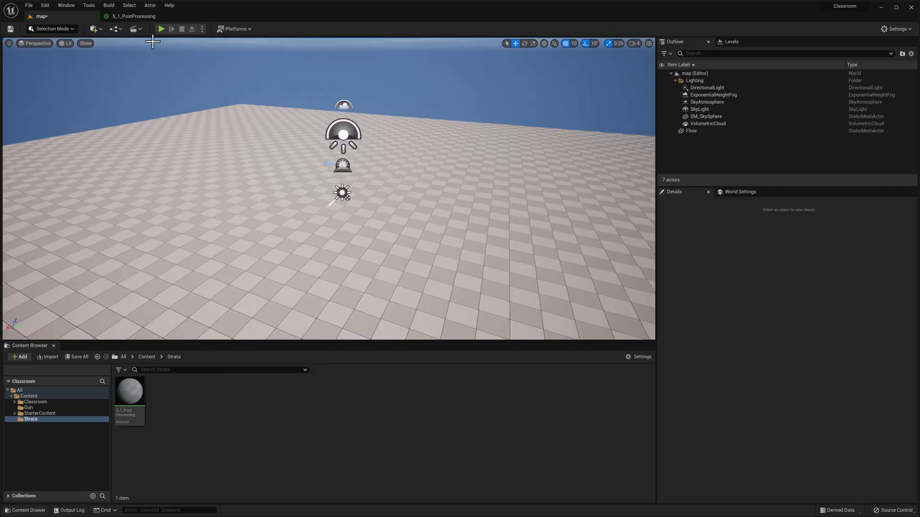
{"action": "left_click", "coordinate": [93, 28]}
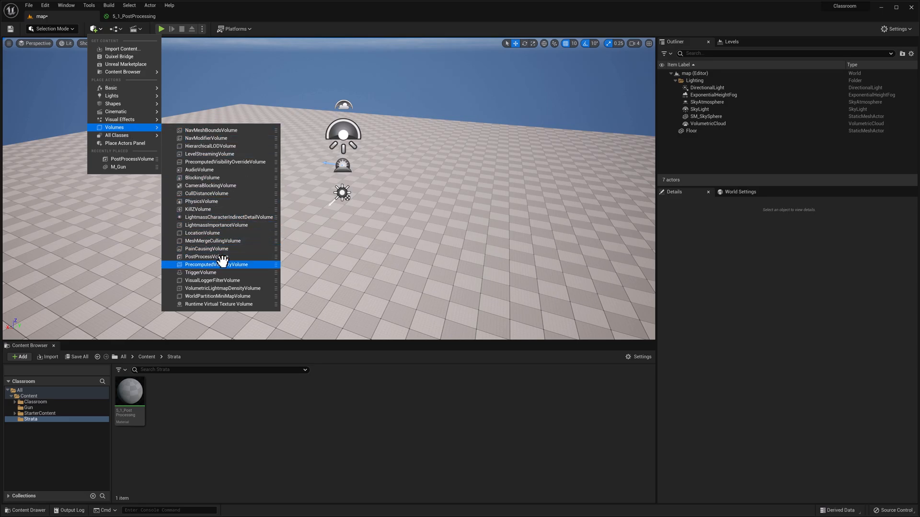
{"action": "left_click", "coordinate": [201, 257]}
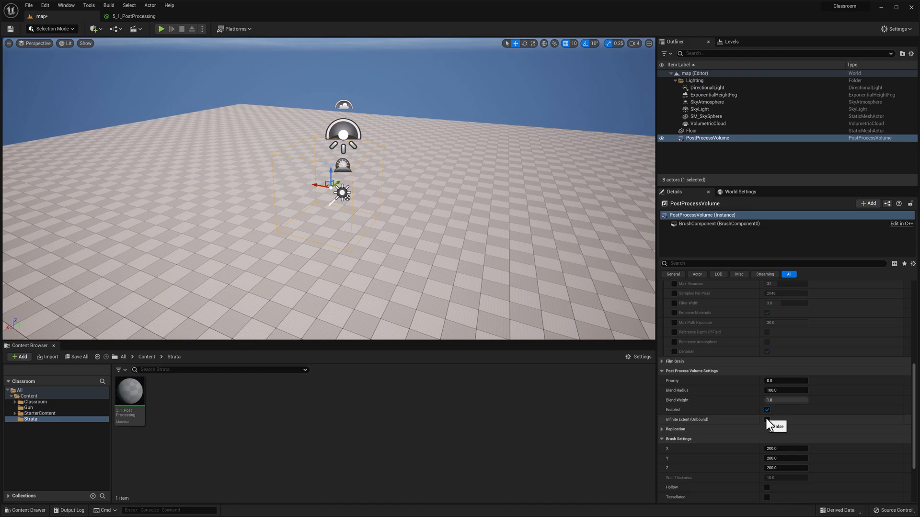
{"action": "left_click", "coordinate": [766, 420]}
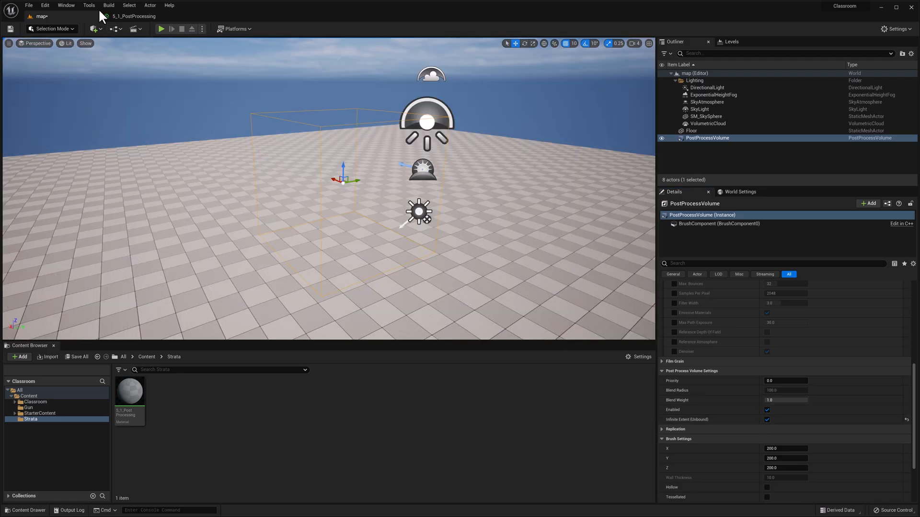
{"action": "double_click", "coordinate": [129, 391]}
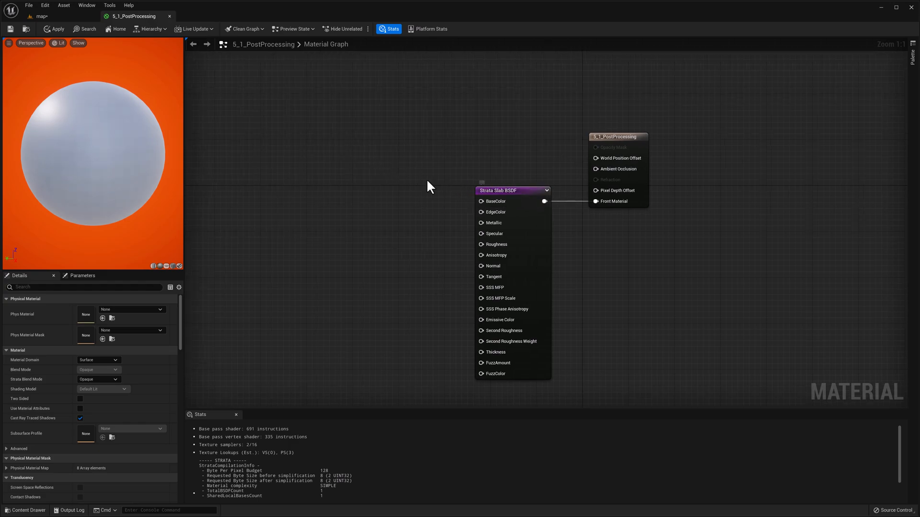
- Swap the Strata Slab BSDF node for a new Strata Post Process node
{"action": "left_click", "coordinate": [510, 190]}
{"action": "type", "text": "strata"}
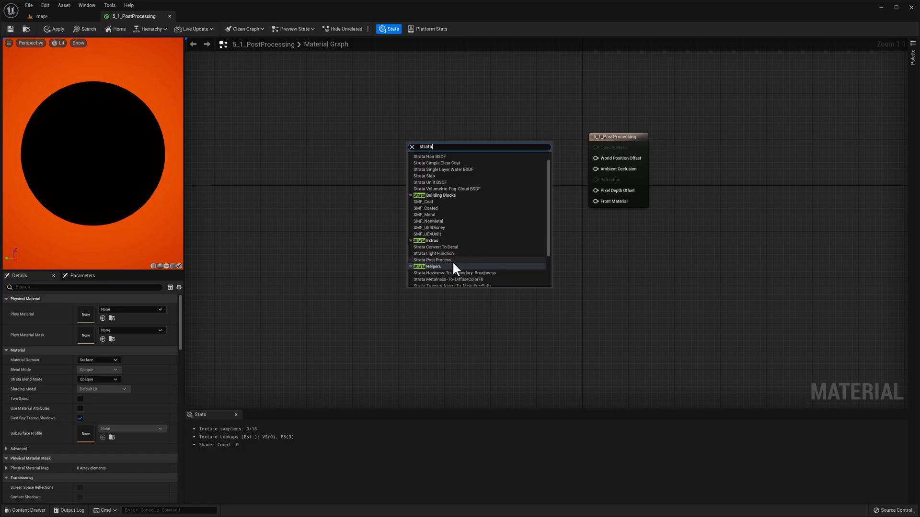
{"action": "left_click", "coordinate": [432, 260]}
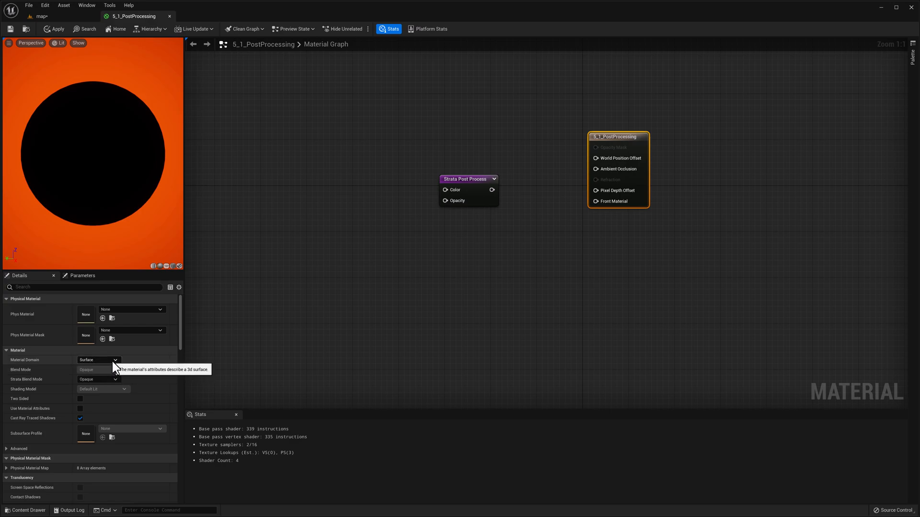
- Set the 5_1_PostProcessing material's Material Domain to Post Process
{"action": "left_click", "coordinate": [97, 359]}
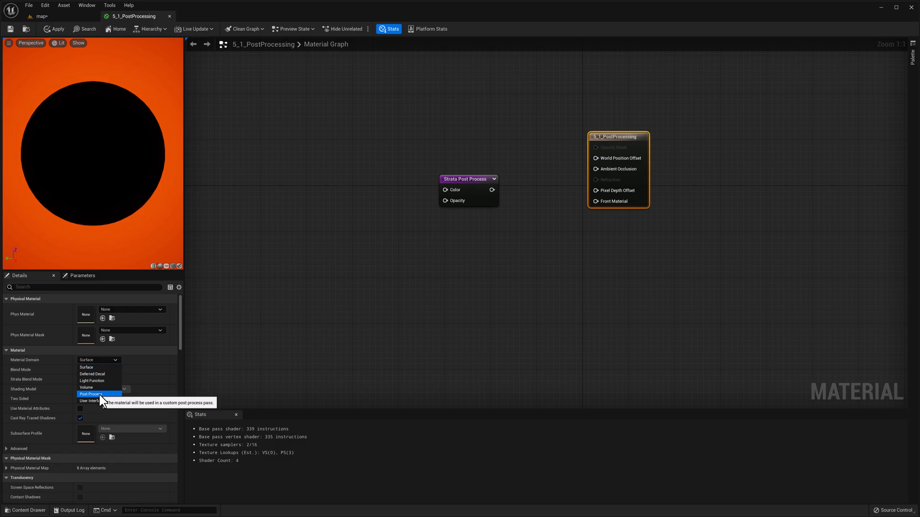
{"action": "left_click", "coordinate": [89, 394]}
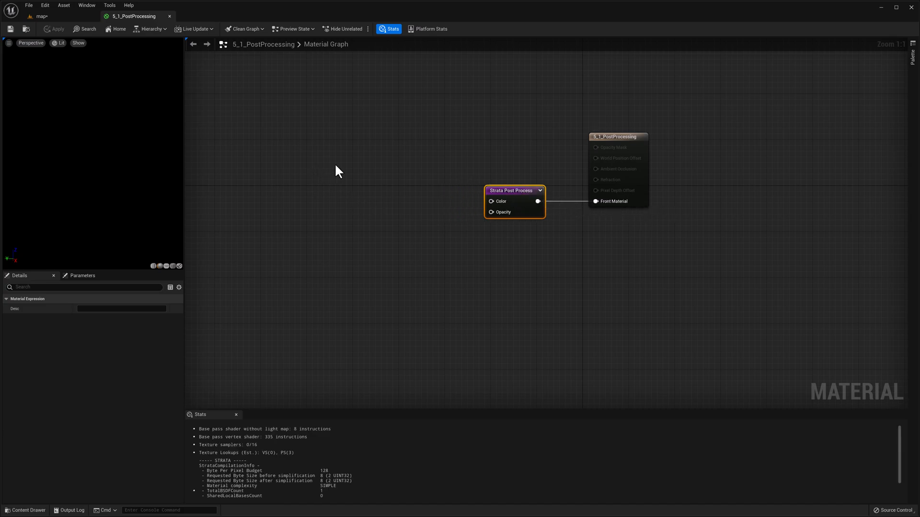
- Feed a cobblestone Texture Sample into the Strata Post Process Color, apply, and return to the level
{"action": "type", "text": "sample"}
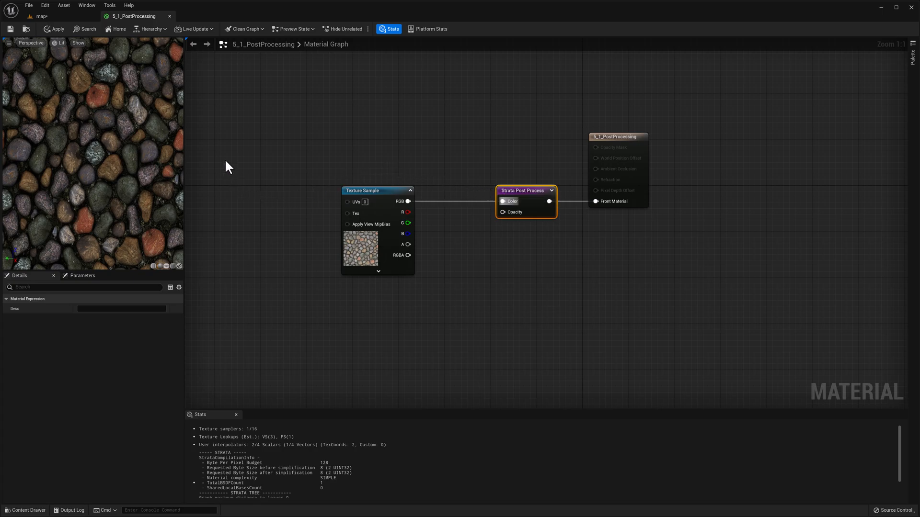
{"action": "left_click", "coordinate": [40, 16]}
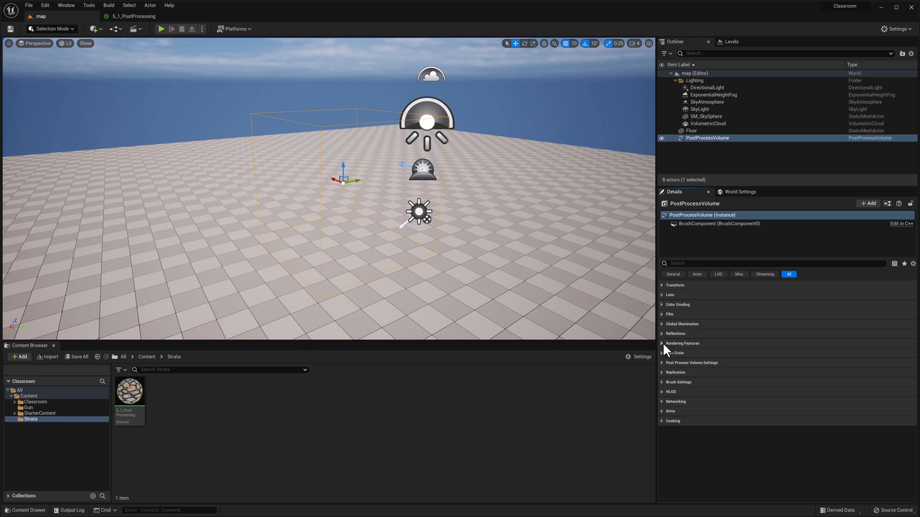
- Add an entry under Rendering Features > Post Process Materials for 5_1_PostProcessing
{"action": "left_click", "coordinate": [662, 343]}
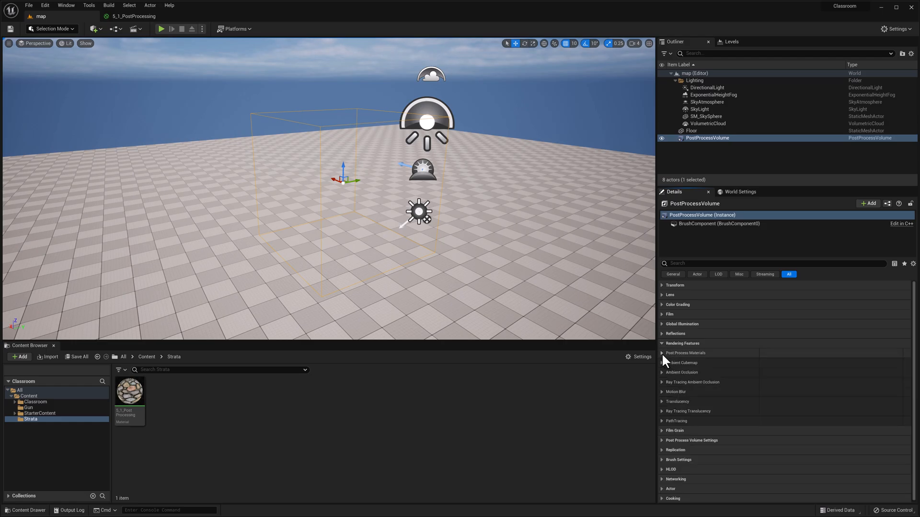
{"action": "left_click", "coordinate": [663, 352]}
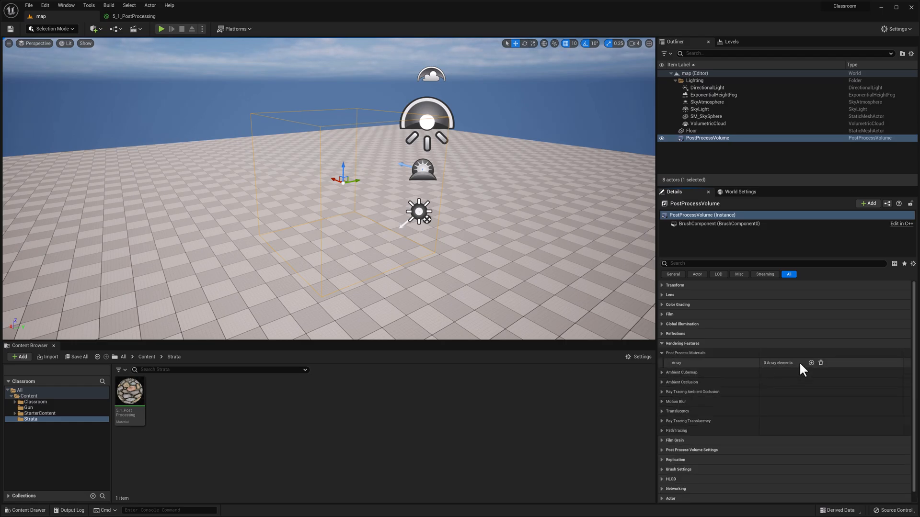
{"action": "left_click", "coordinate": [811, 363]}
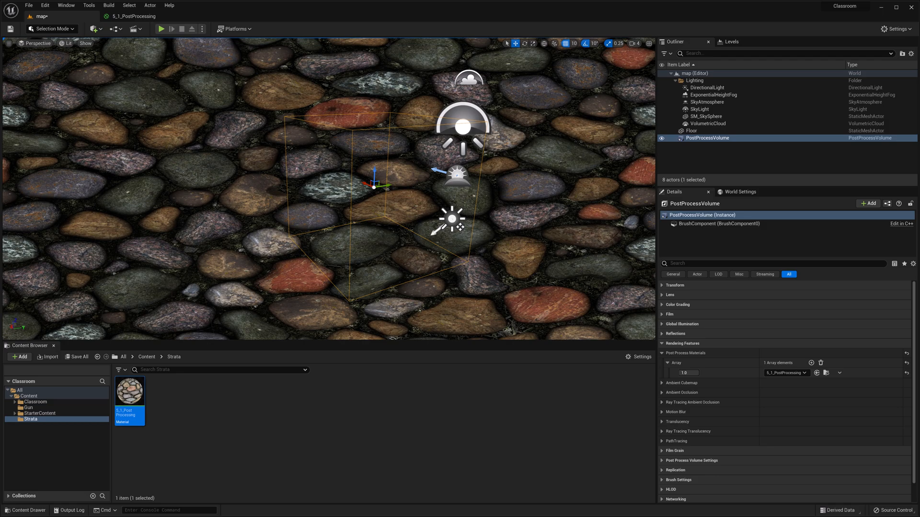
{"action": "mouse_move", "coordinate": [528, 201]}
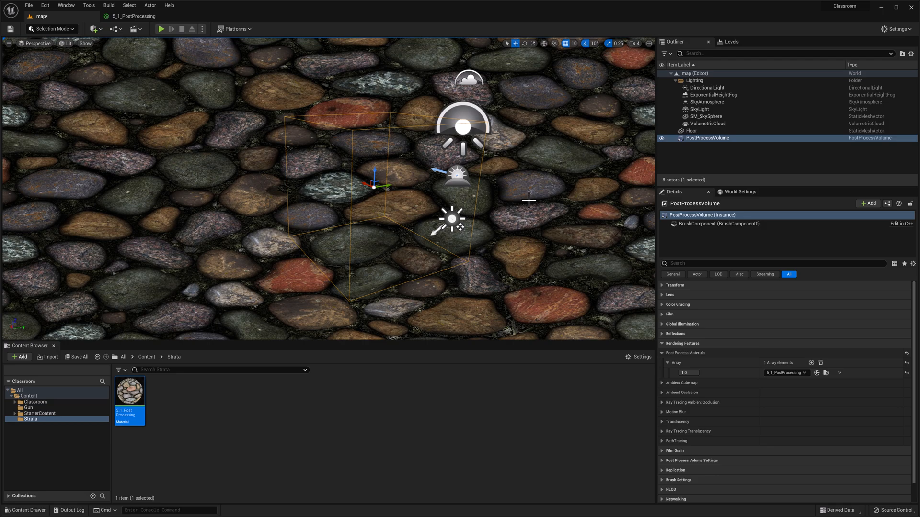